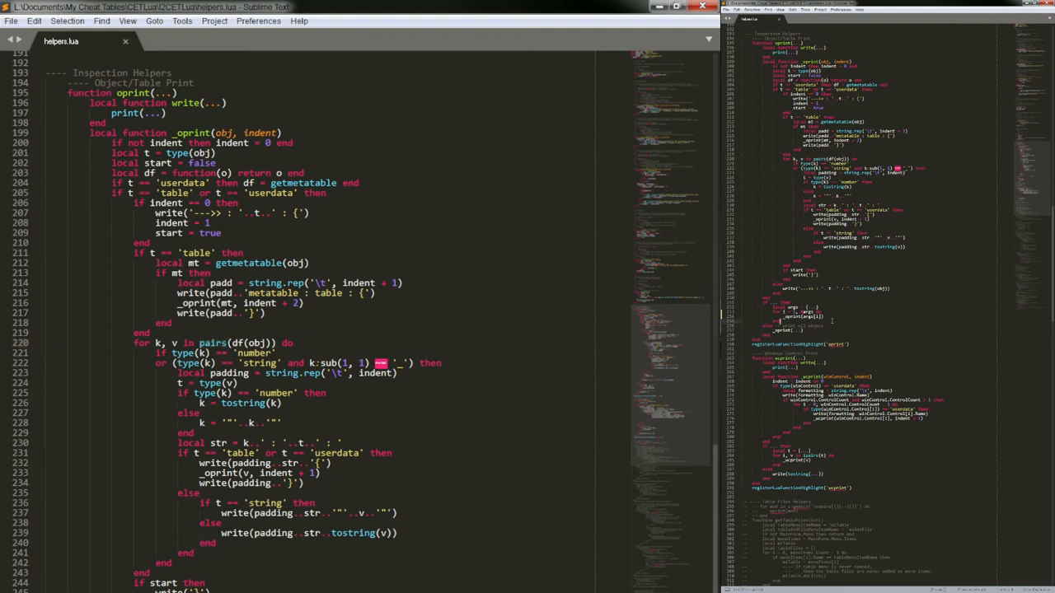
# Mark the Canvas table entry and nested metatable lines in the Lua Engine output dump
pyautogui.scroll(-3)
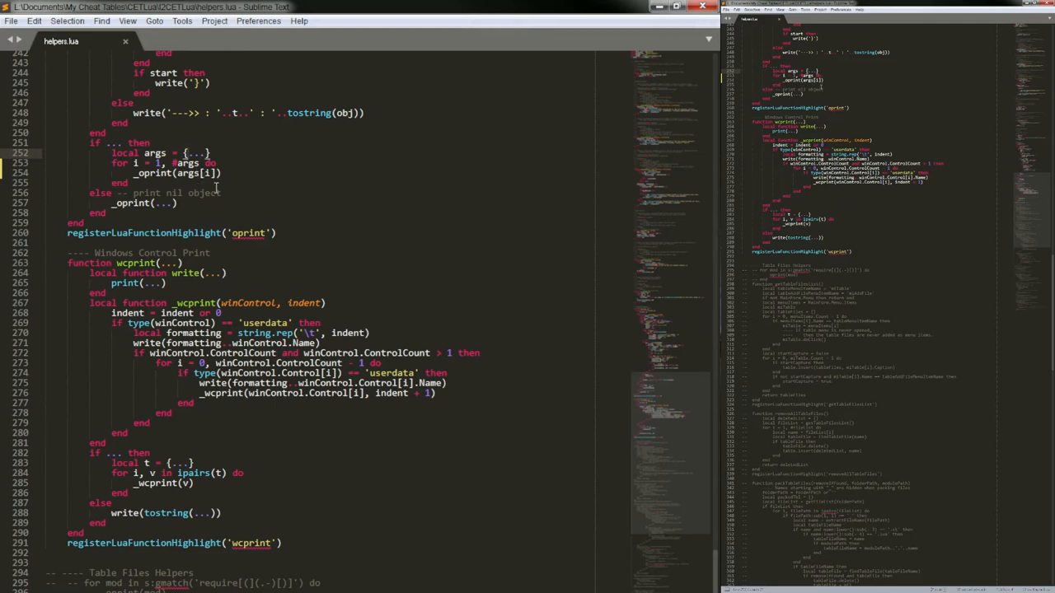
pyautogui.moveTo(210, 171)
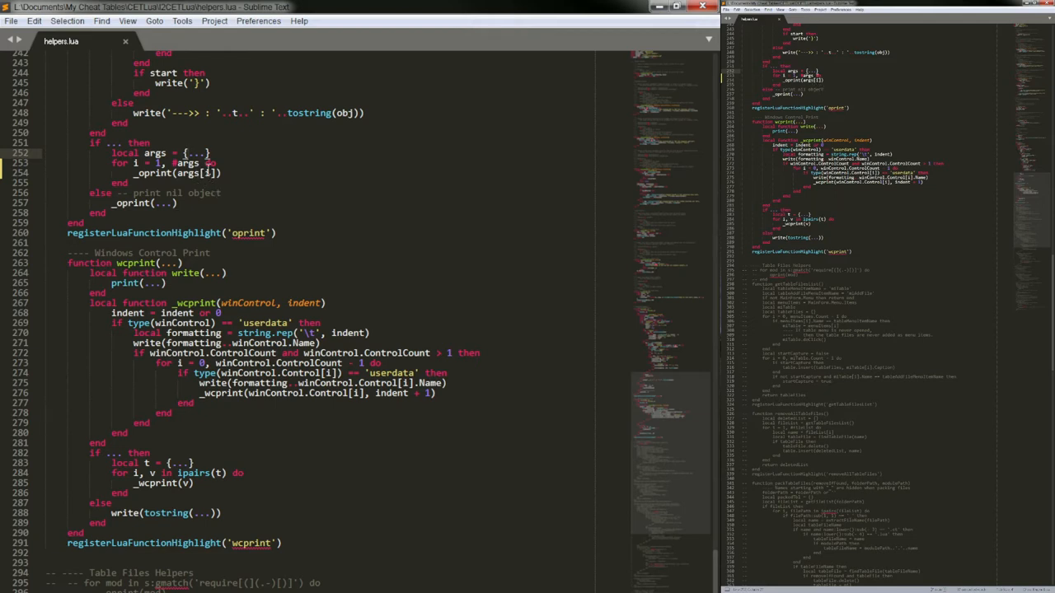
pyautogui.moveTo(224, 152)
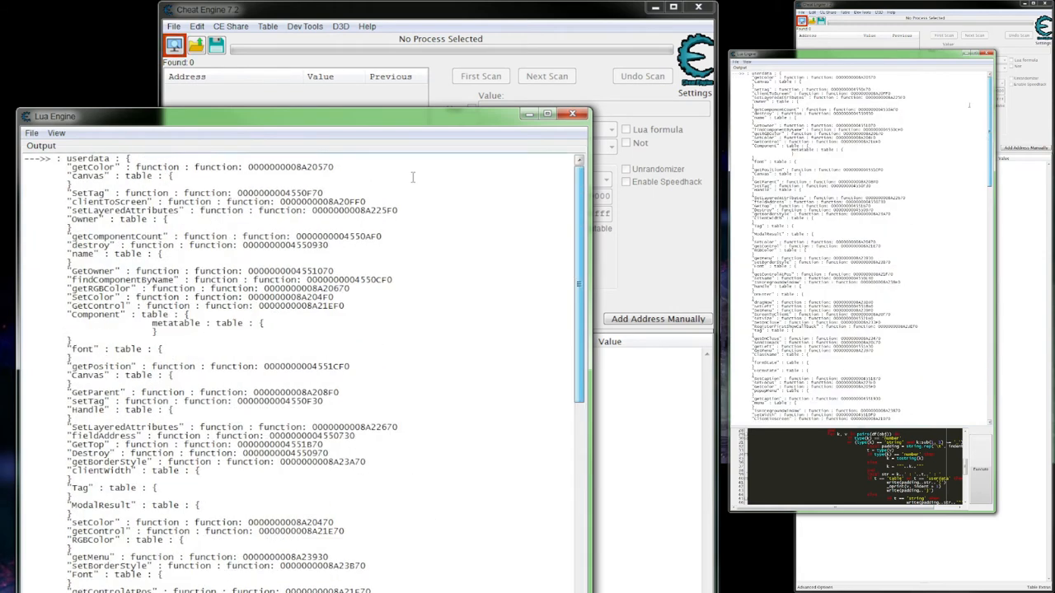
pyautogui.doubleClick(89, 158)
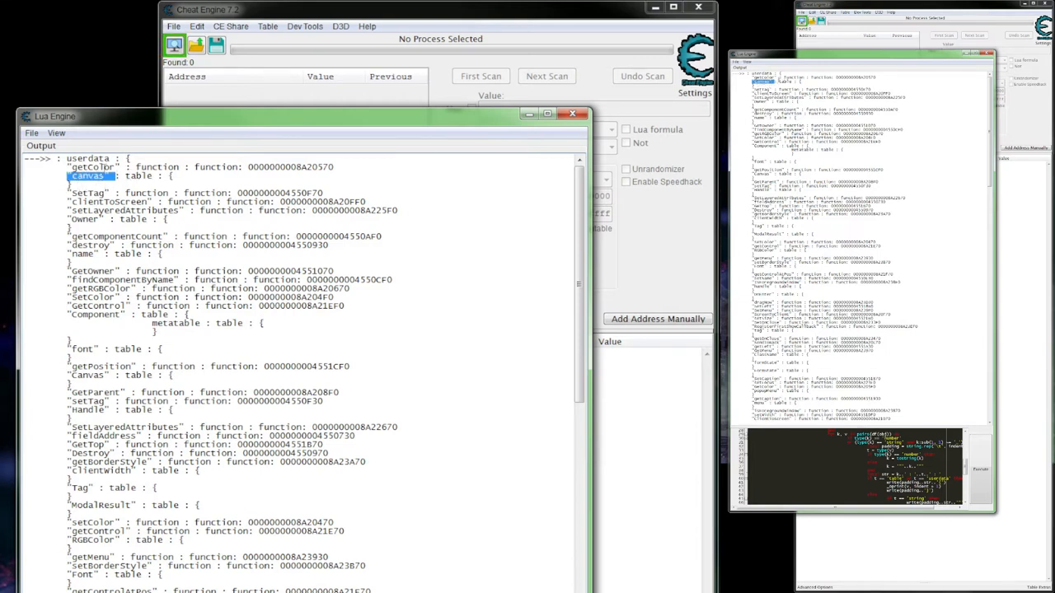
pyautogui.doubleClick(158, 167)
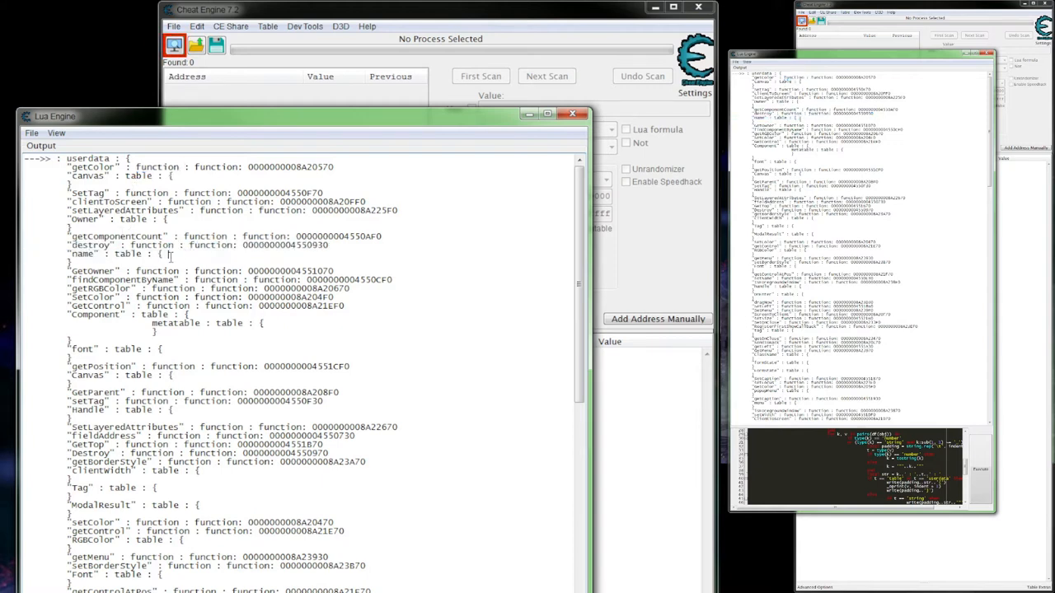
pyautogui.doubleClick(129, 254)
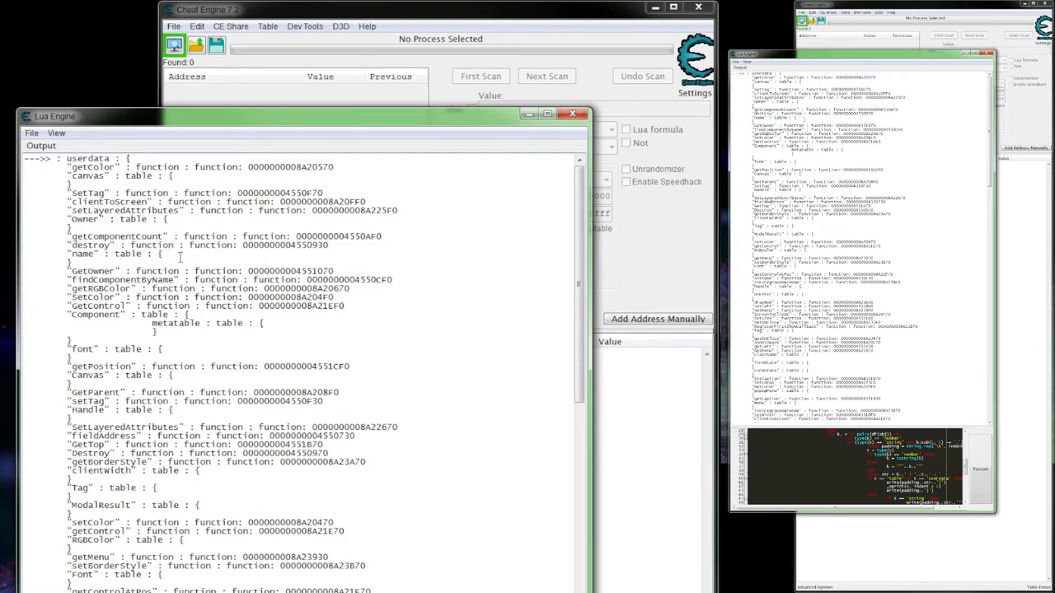
pyautogui.click(92, 270)
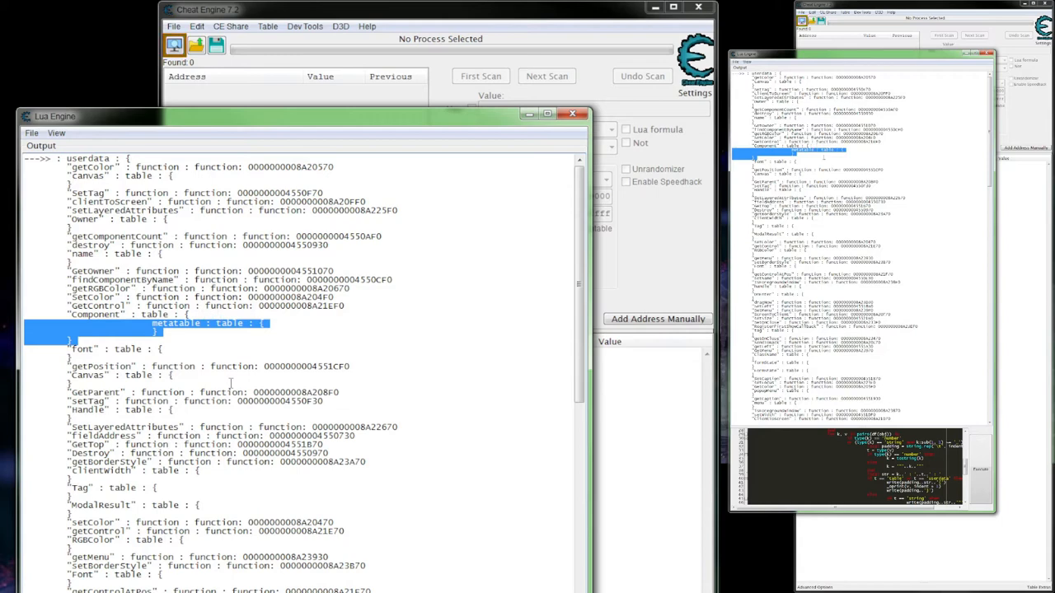
pyautogui.scroll(-3)
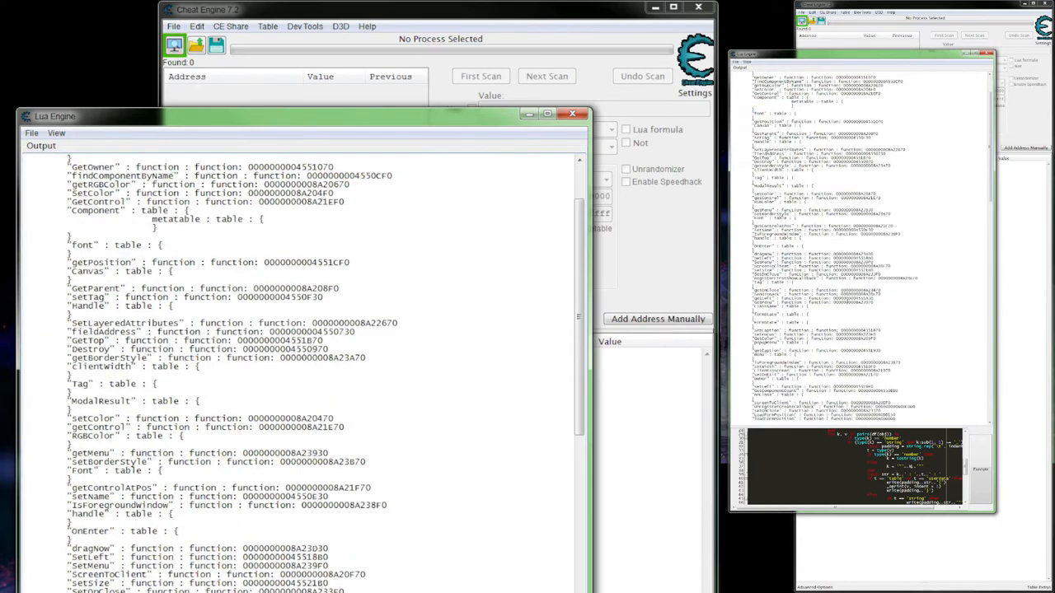
pyautogui.scroll(-3)
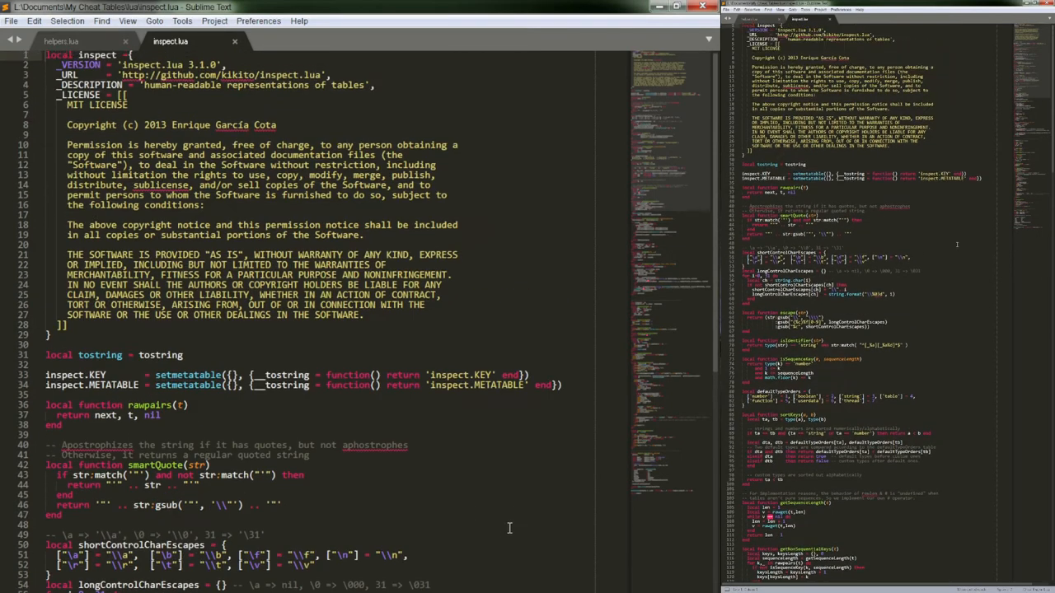
# Scroll inspect.lua down to its Inspector table functions
pyautogui.scroll(-3)
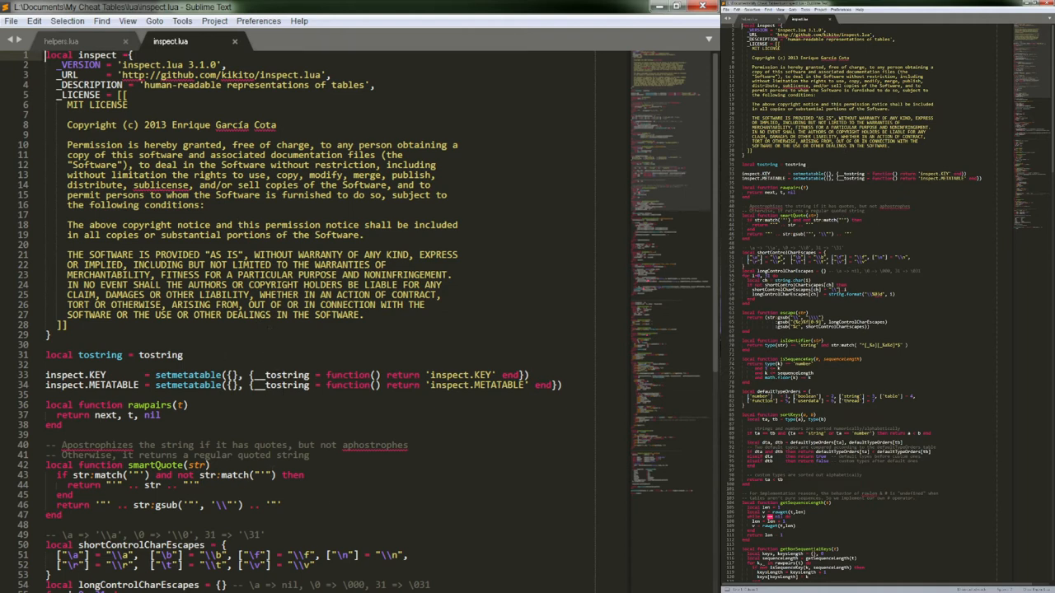
pyautogui.scroll(-3)
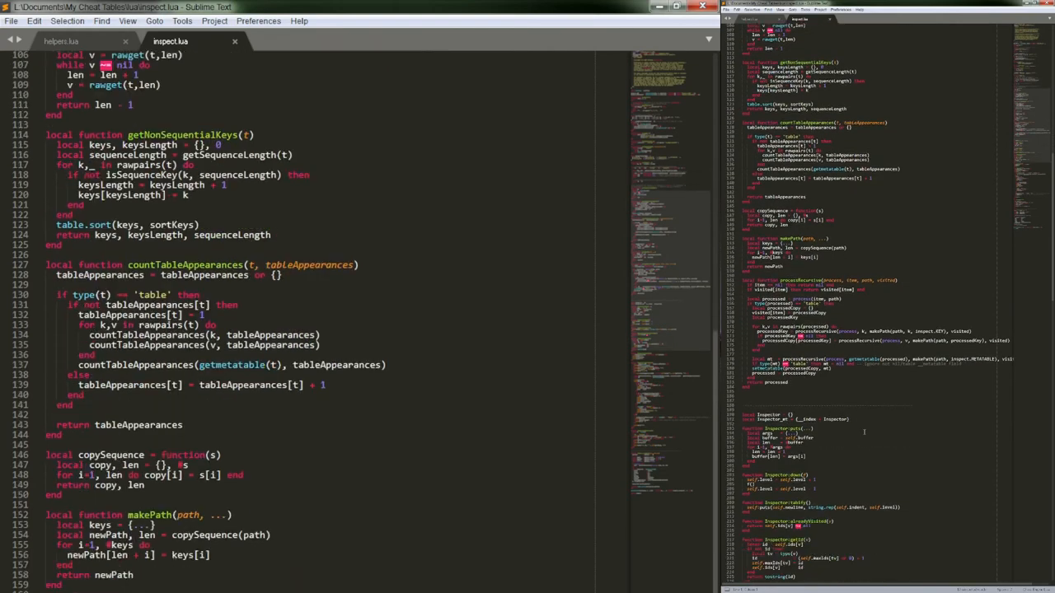
pyautogui.scroll(-3)
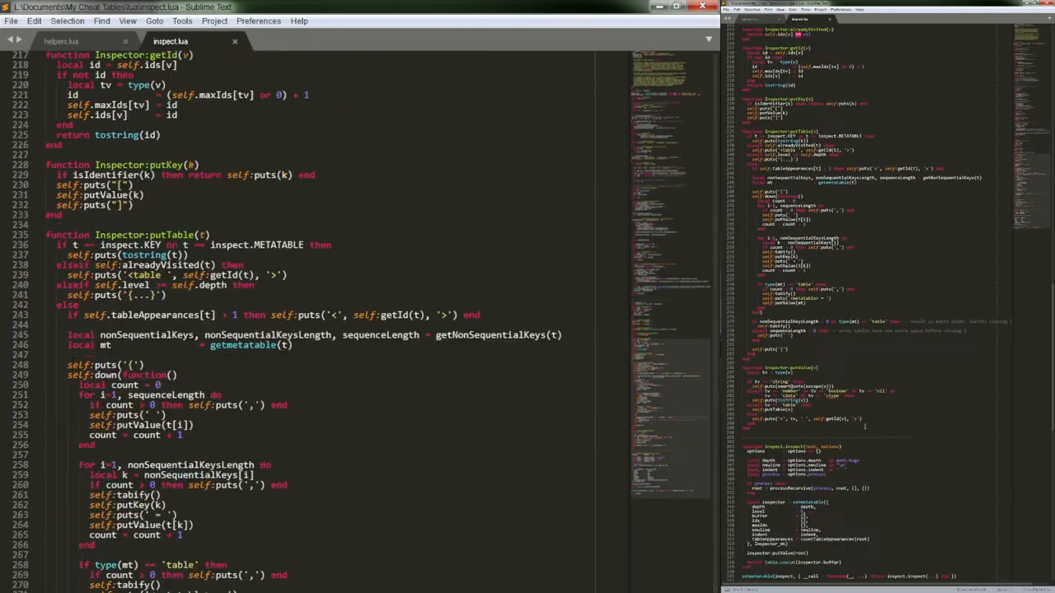
pyautogui.scroll(-3)
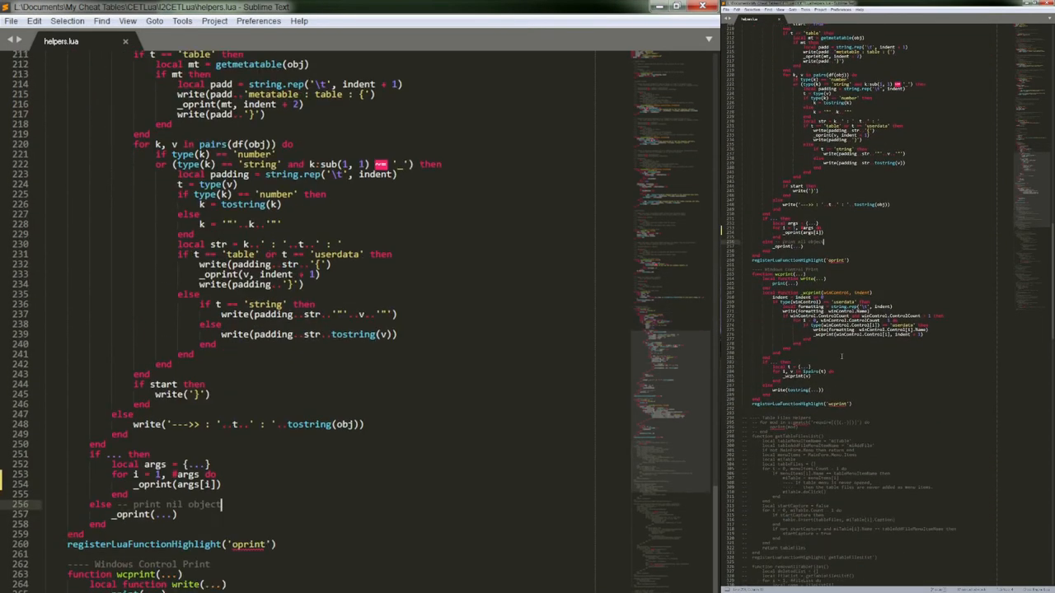
# Scroll helpers.lua to the oprint function's table-walking code
pyautogui.scroll(-3)
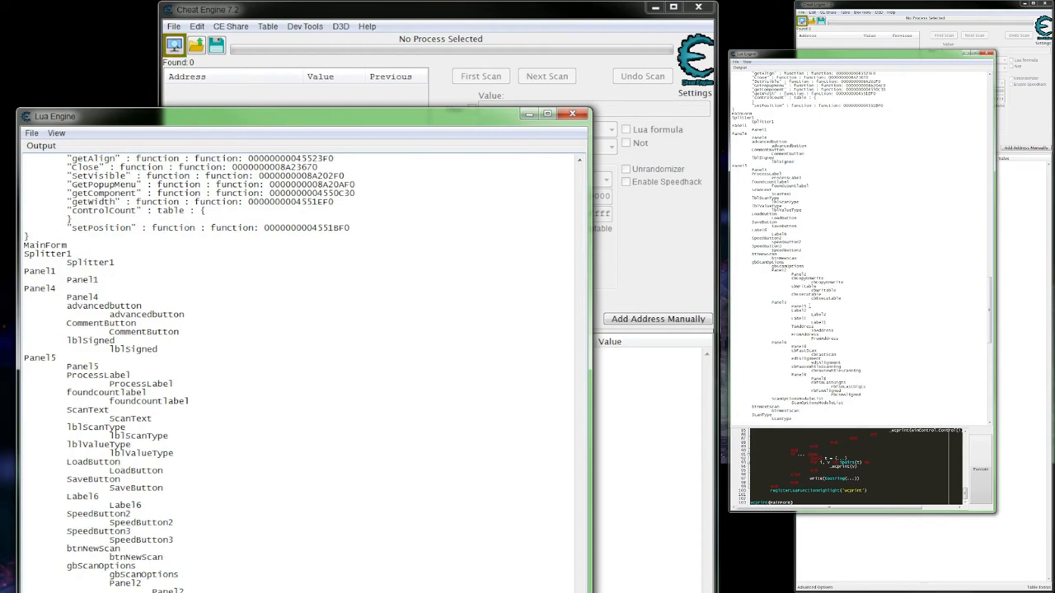
# Scroll the Lua Engine output through MainForm's control tree and the userdata function dumps
pyautogui.scroll(-3)
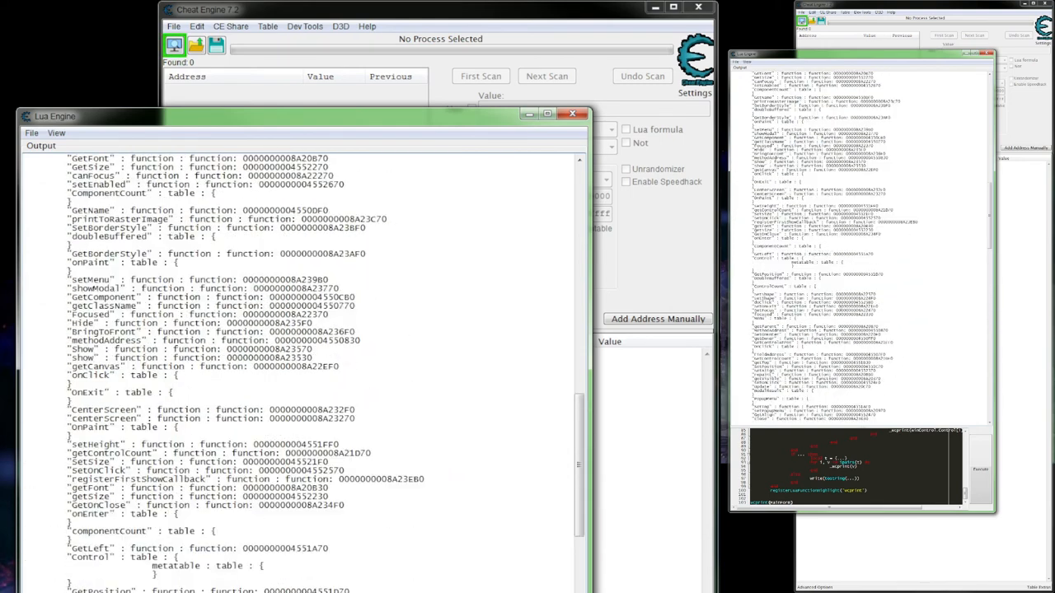
pyautogui.scroll(-3)
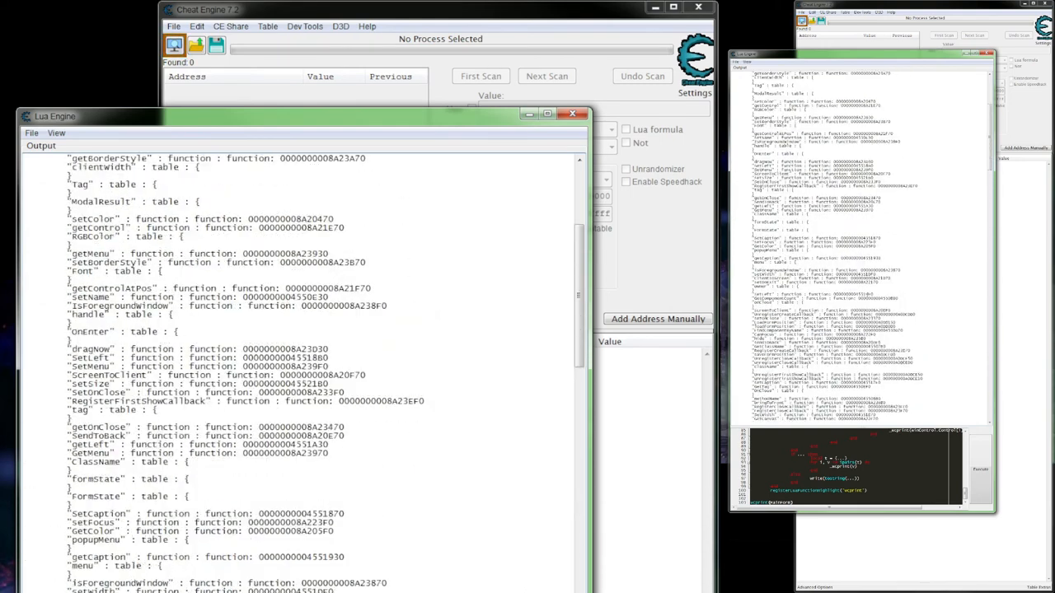
pyautogui.scroll(-3)
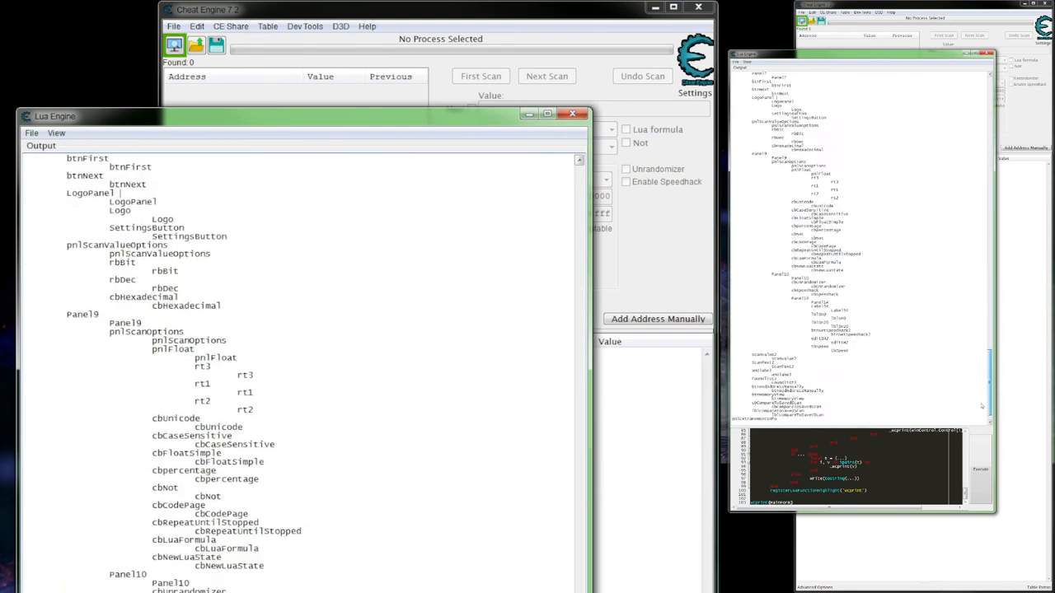
pyautogui.scroll(-3)
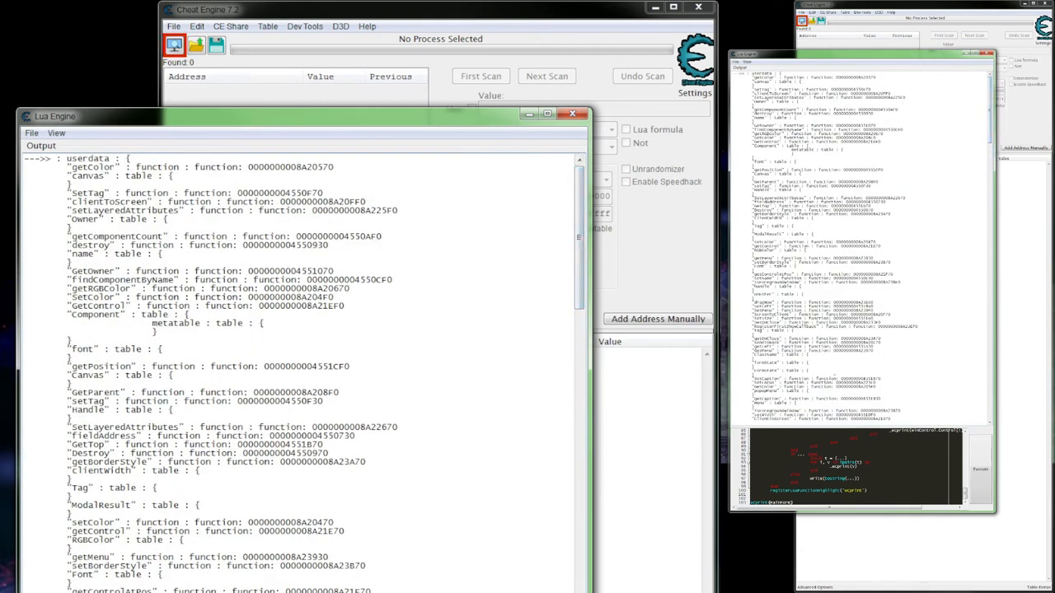
pyautogui.scroll(-3)
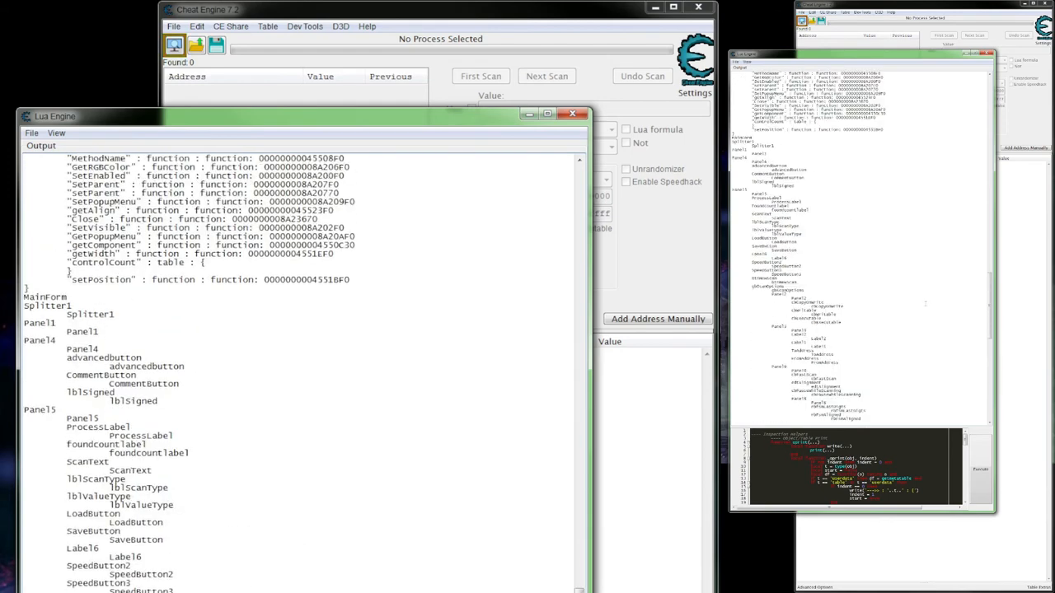
pyautogui.scroll(-3)
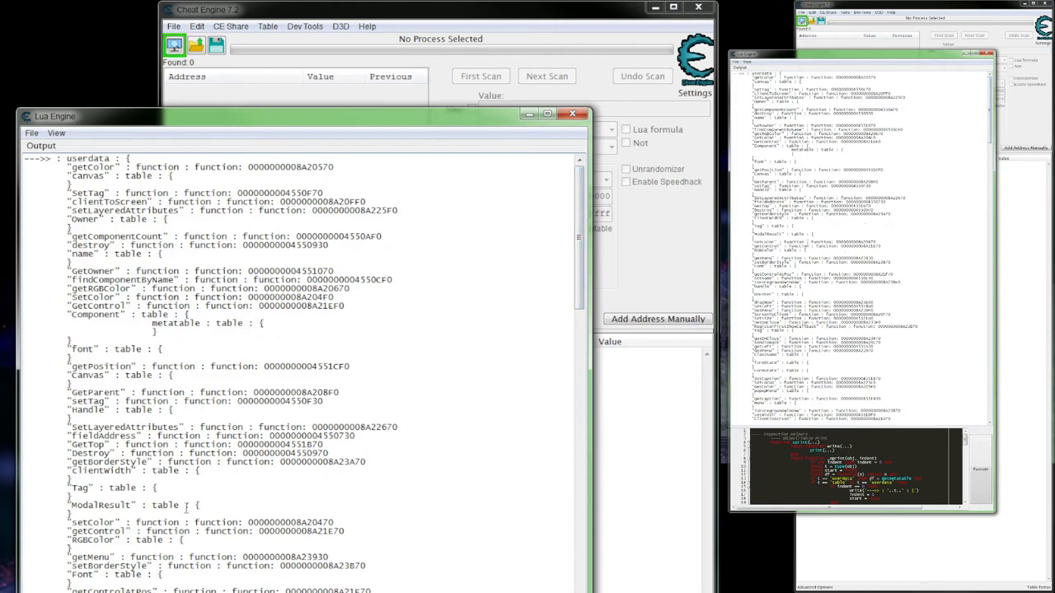
pyautogui.scroll(-3)
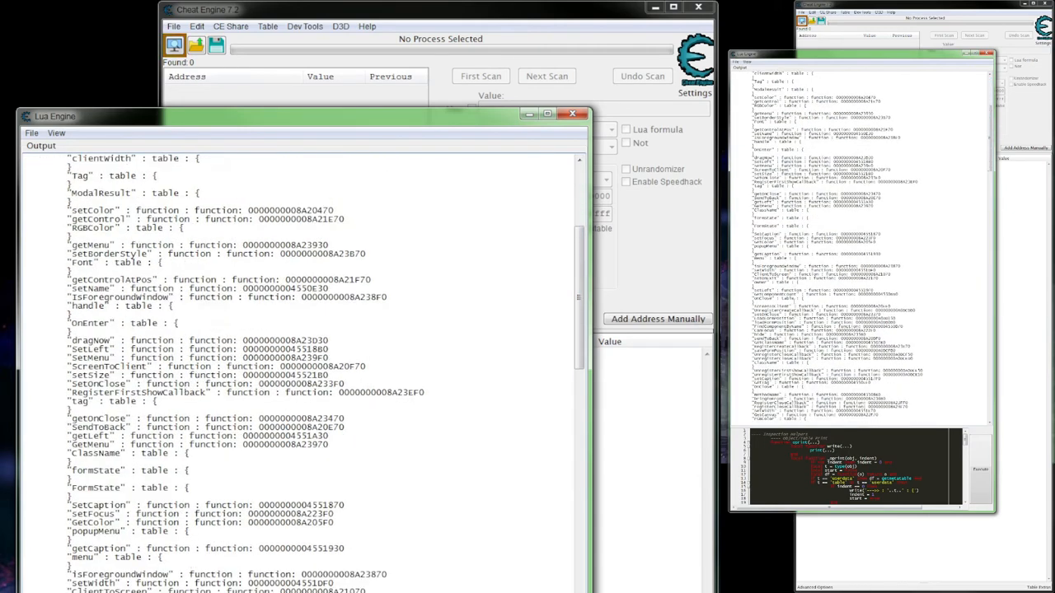
pyautogui.scroll(-3)
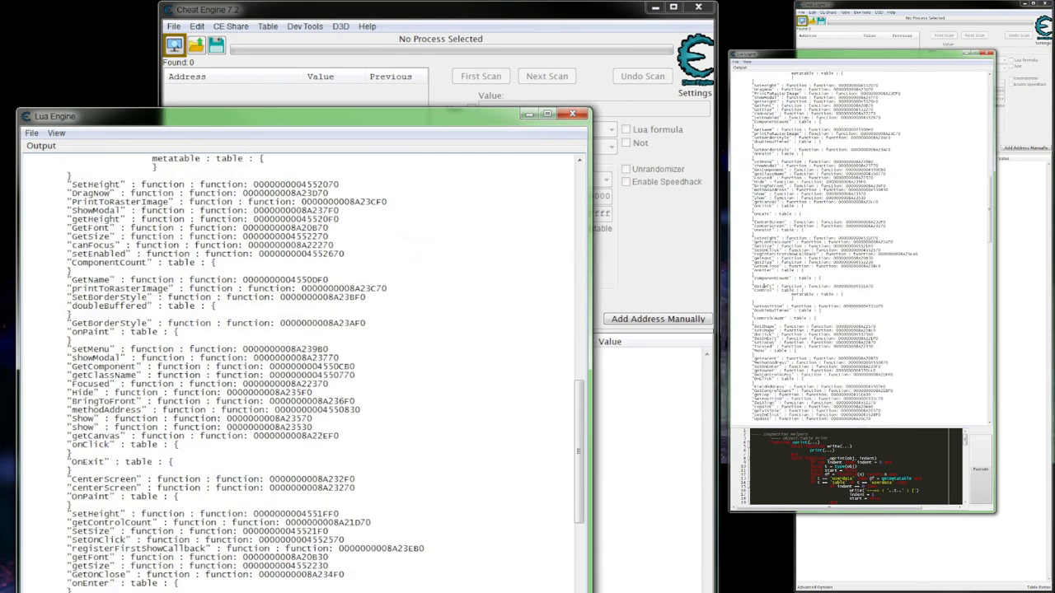
pyautogui.scroll(-3)
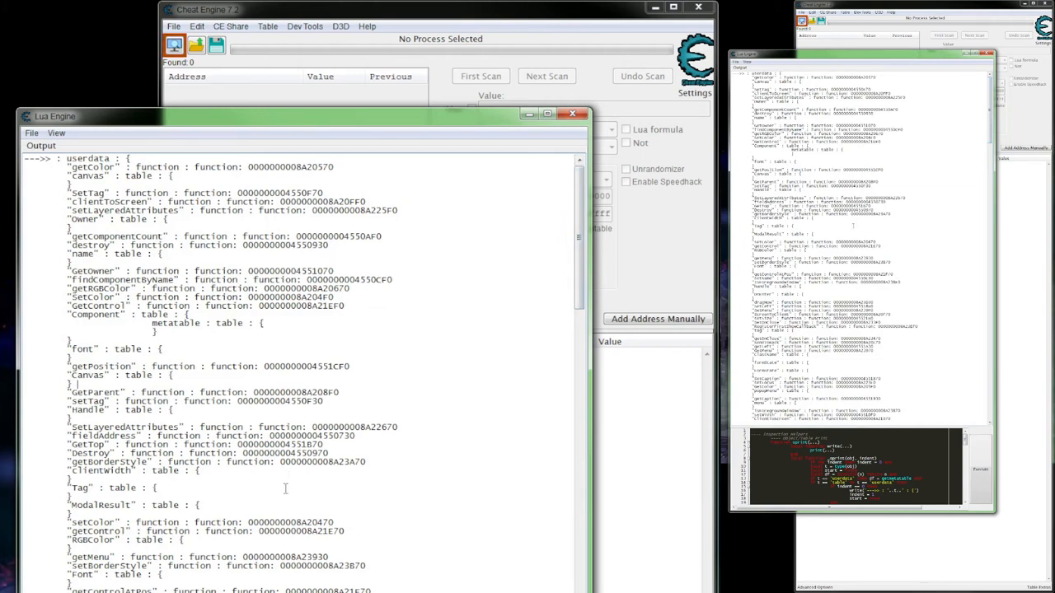
pyautogui.scroll(-3)
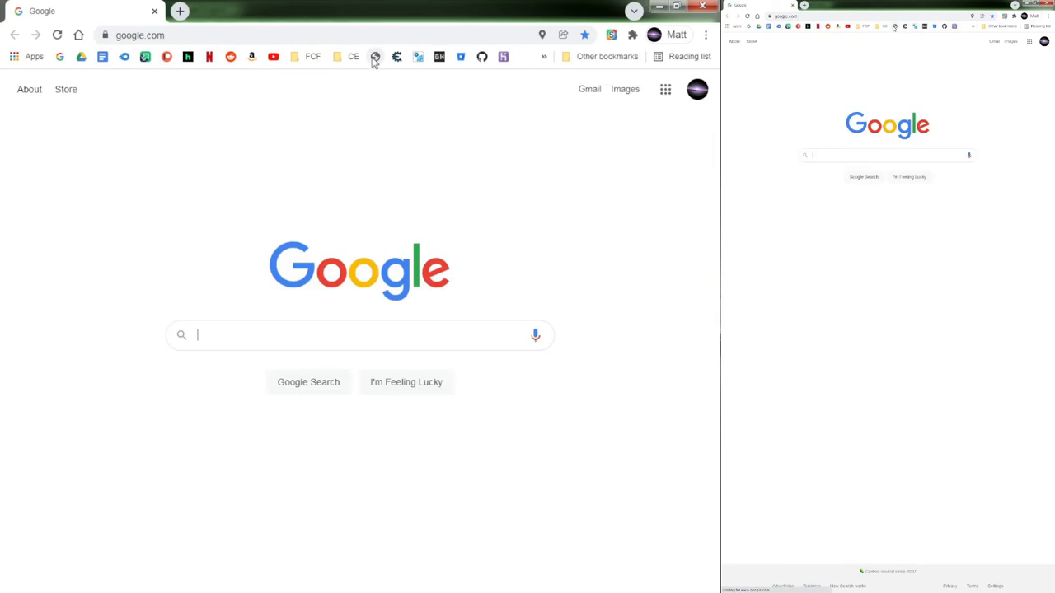
# Load the Cheat Engine Wiki main page with its Lua and Assembler topics
pyautogui.click(353, 56)
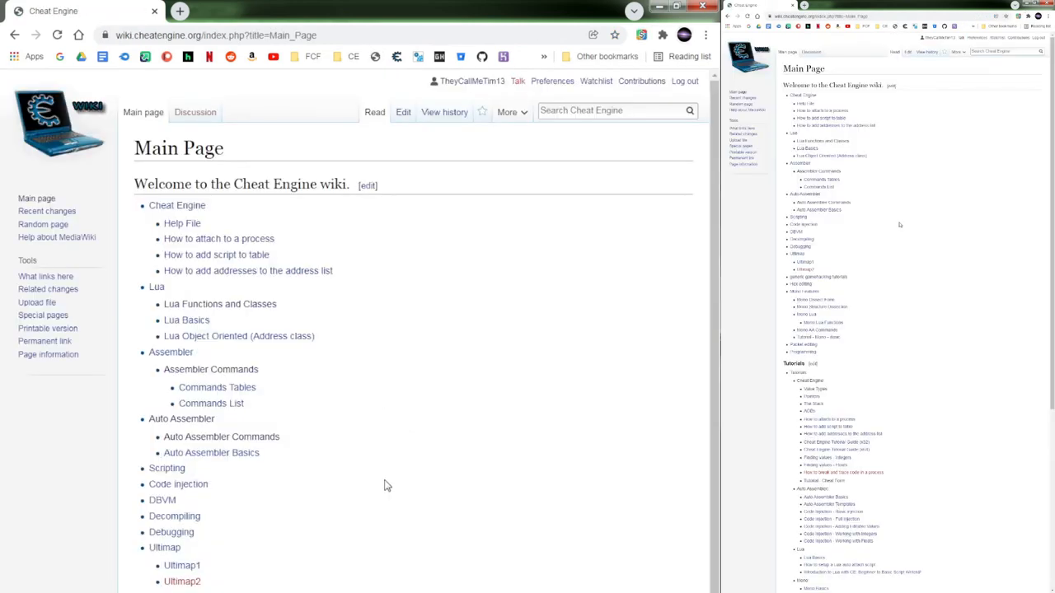
pyautogui.moveTo(337, 550)
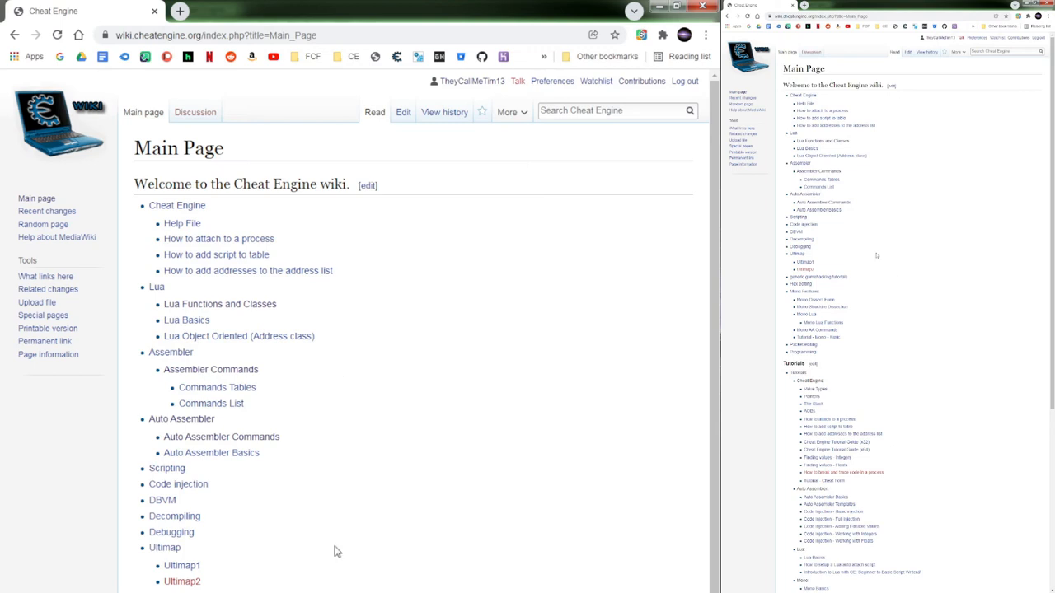
pyautogui.moveTo(329, 526)
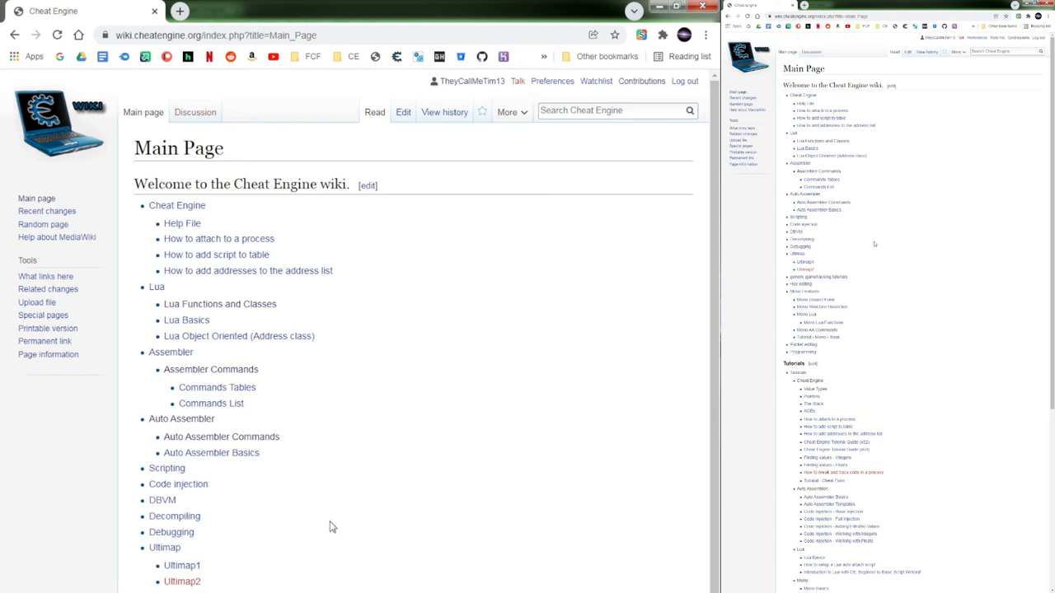
pyautogui.moveTo(313, 527)
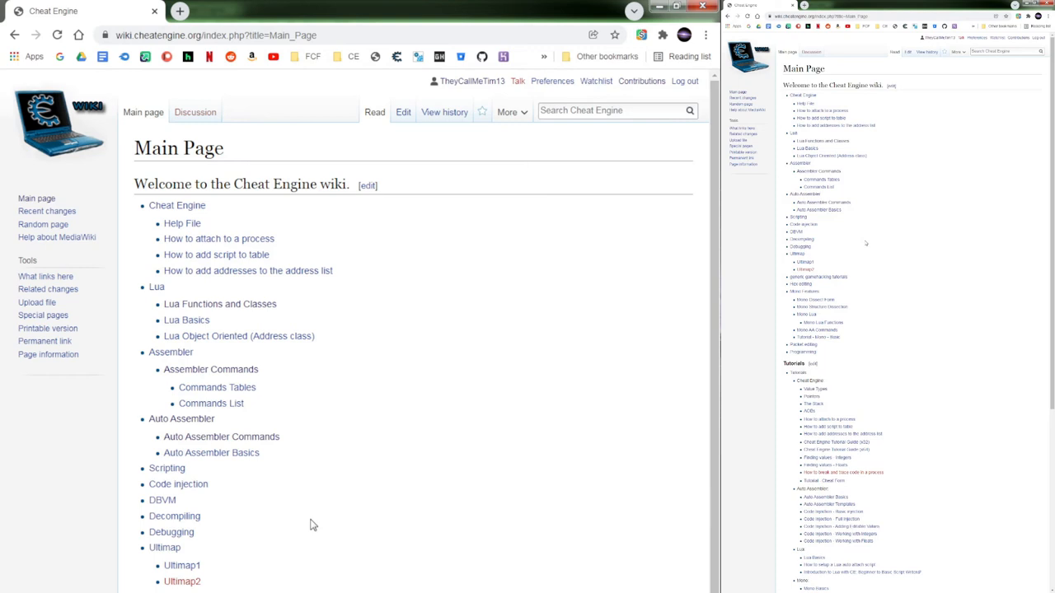
pyautogui.moveTo(309, 524)
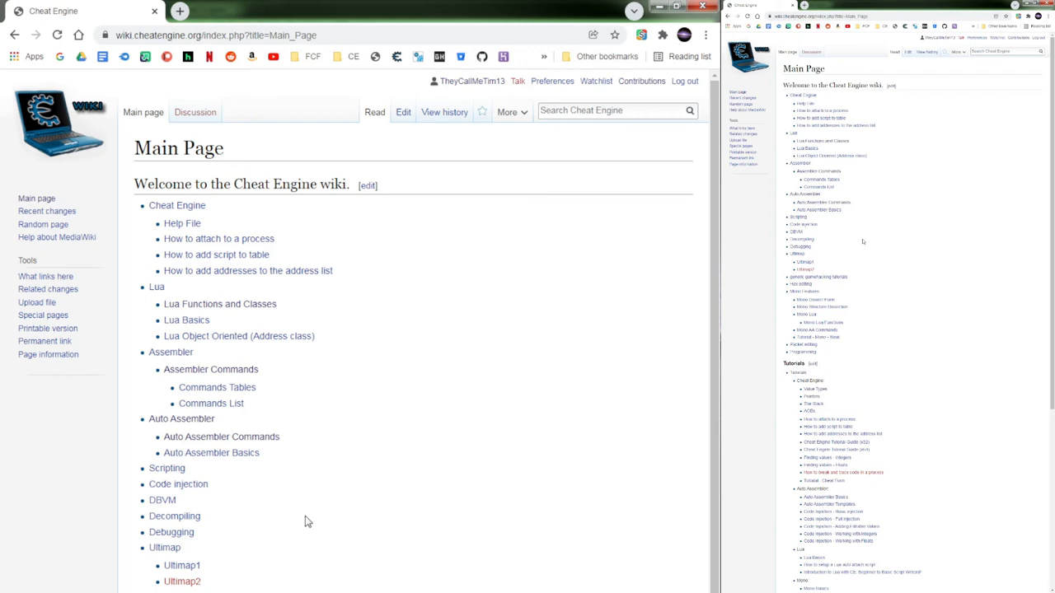
pyautogui.moveTo(254, 511)
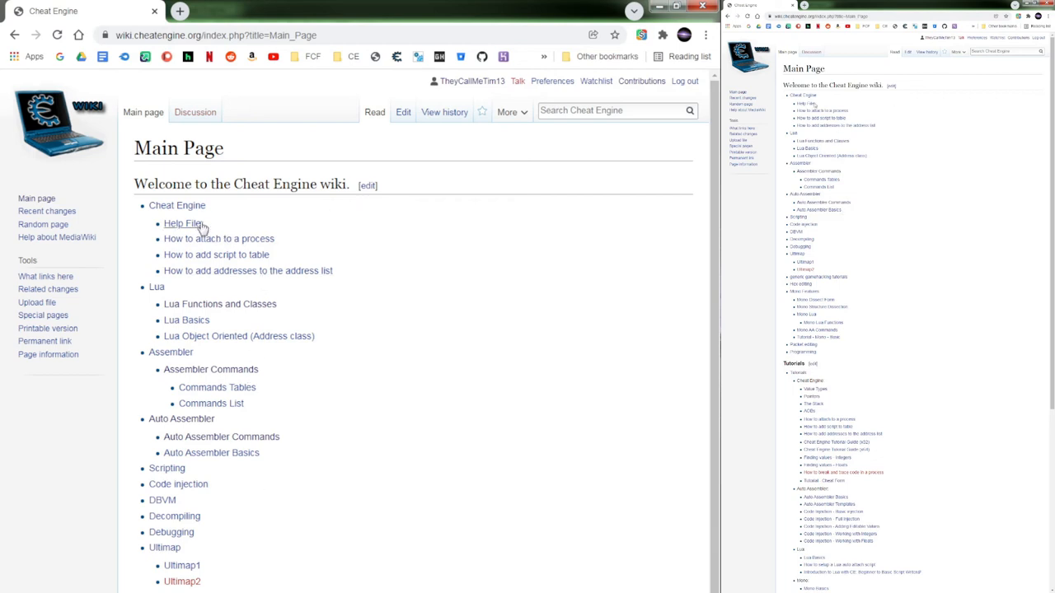
pyautogui.moveTo(181, 224)
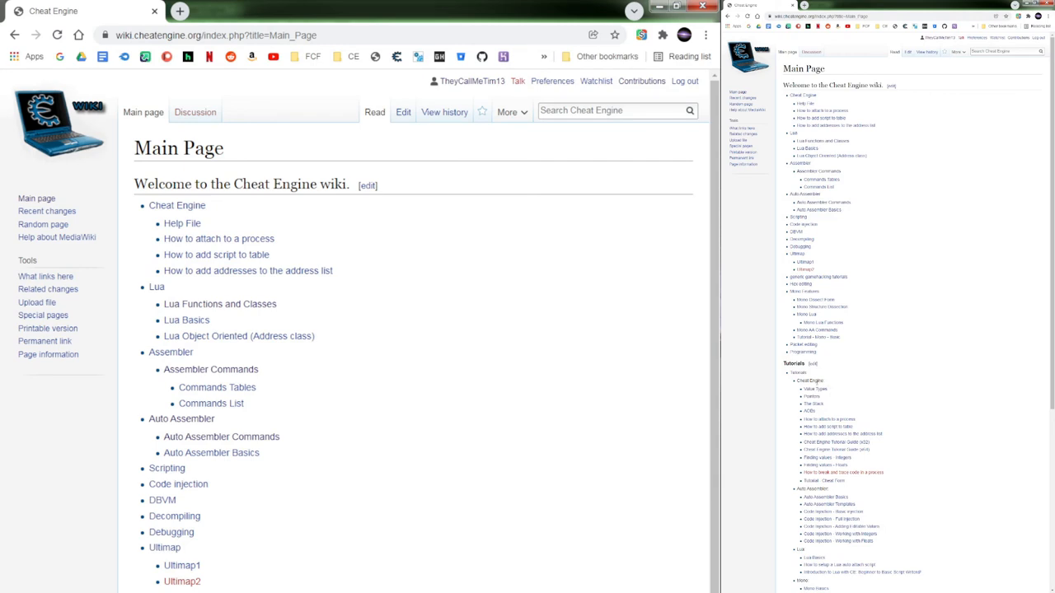
pyautogui.moveTo(814, 389)
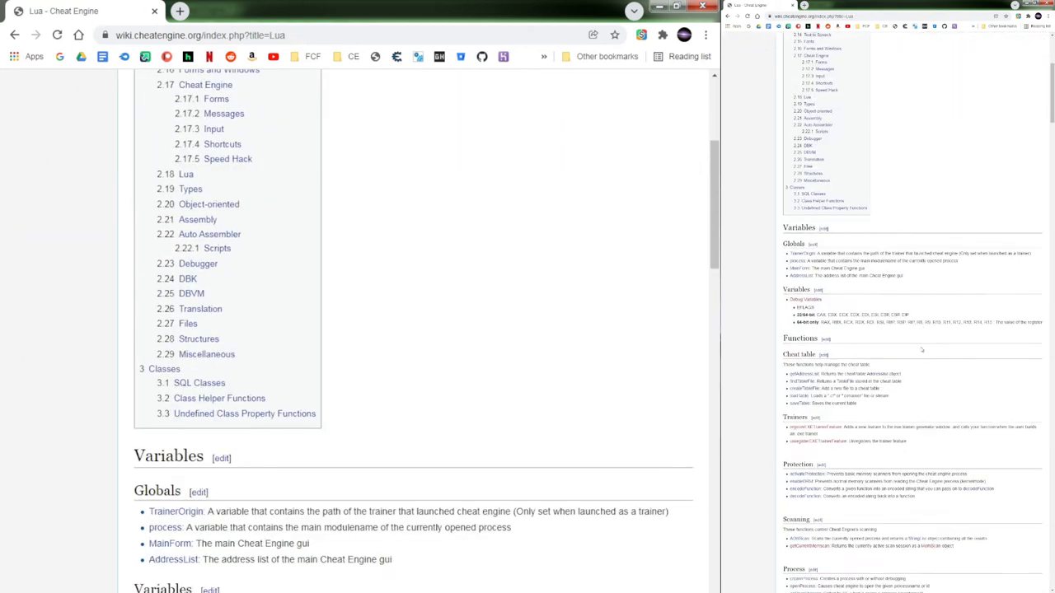
# Show the Lua wiki page's revision history of past edits
pyautogui.scroll(3)
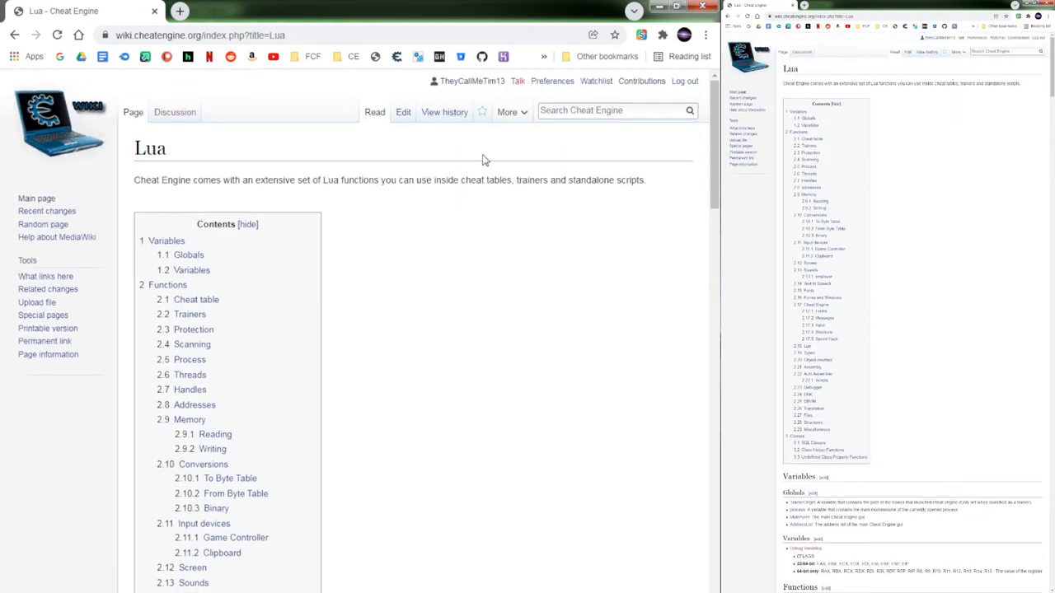
pyautogui.click(445, 112)
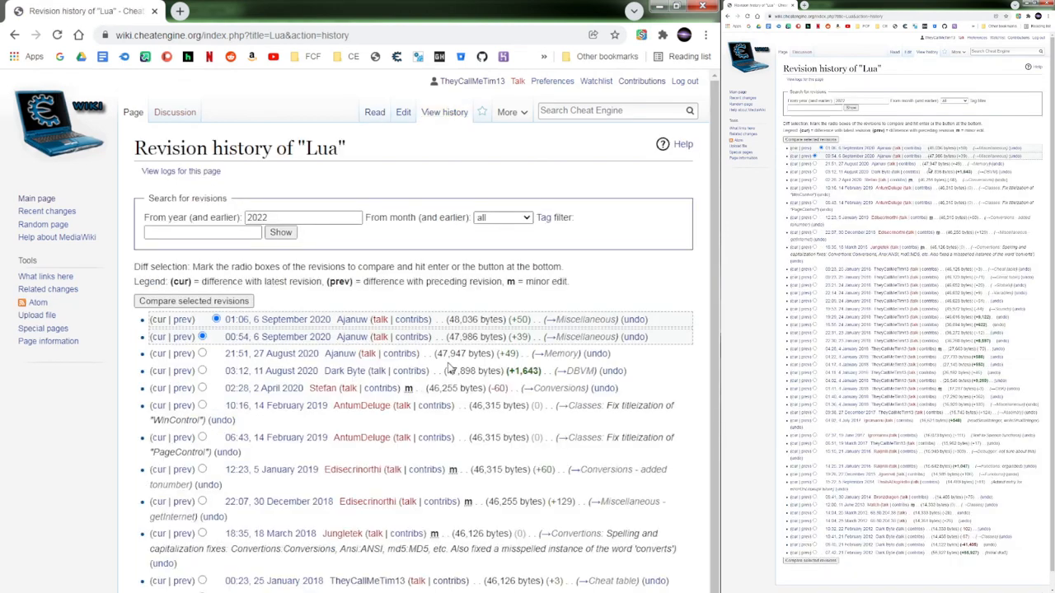
pyautogui.moveTo(442, 382)
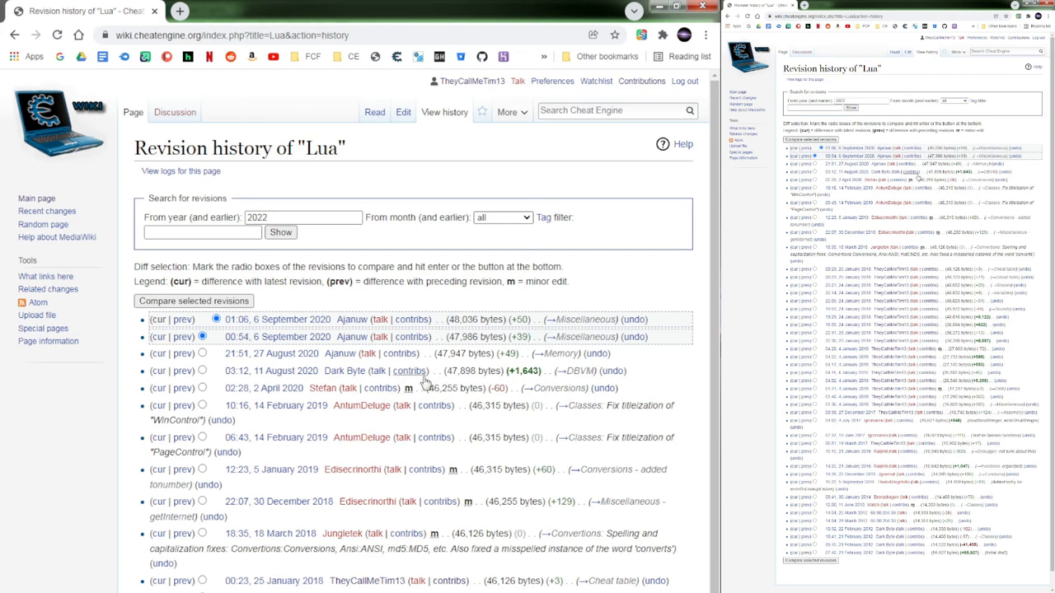
pyautogui.moveTo(333, 317)
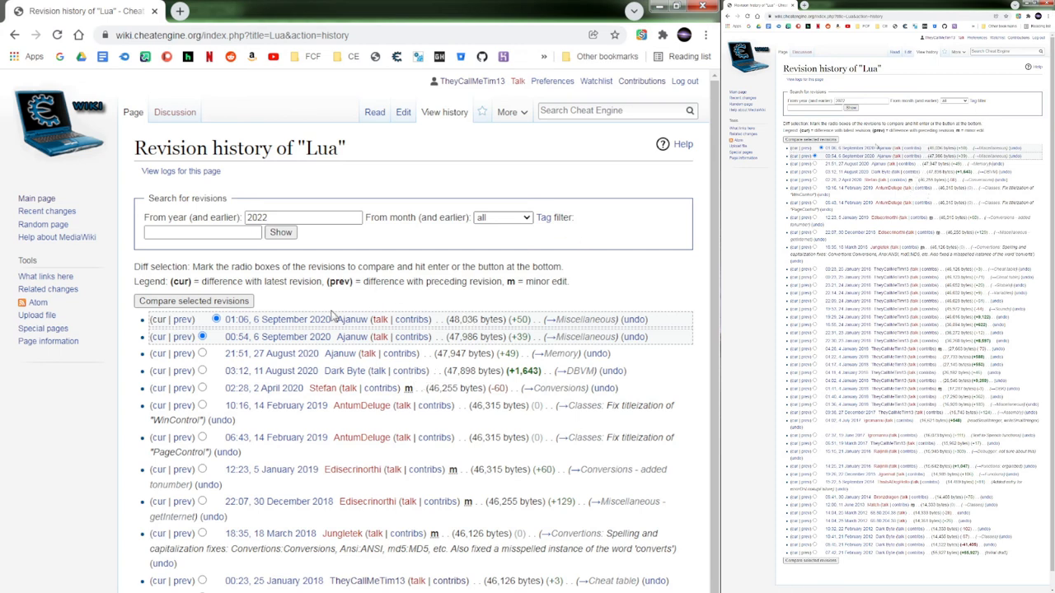
pyautogui.moveTo(313, 305)
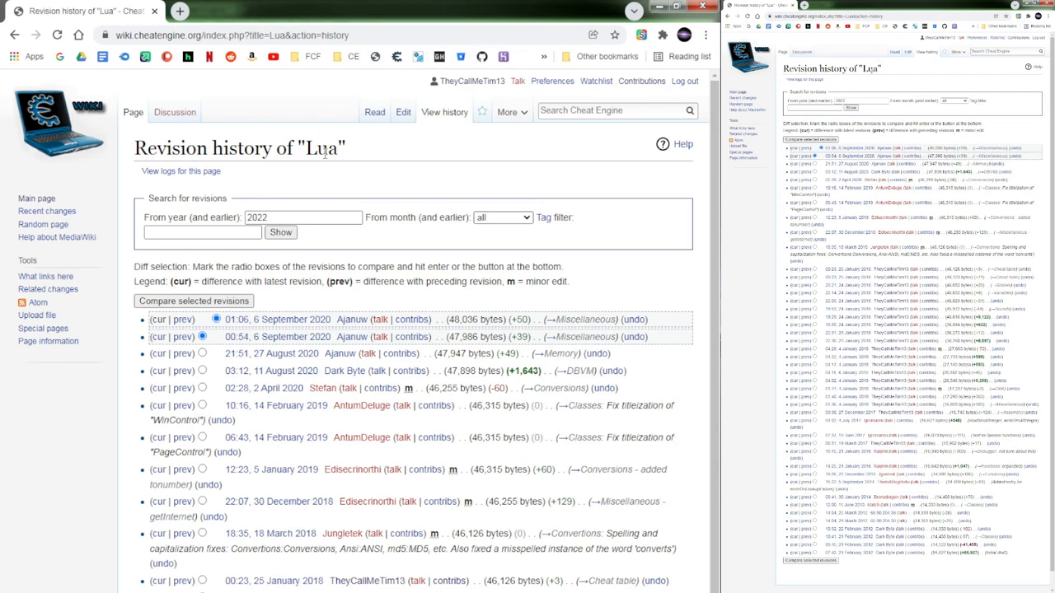
pyautogui.moveTo(612, 6)
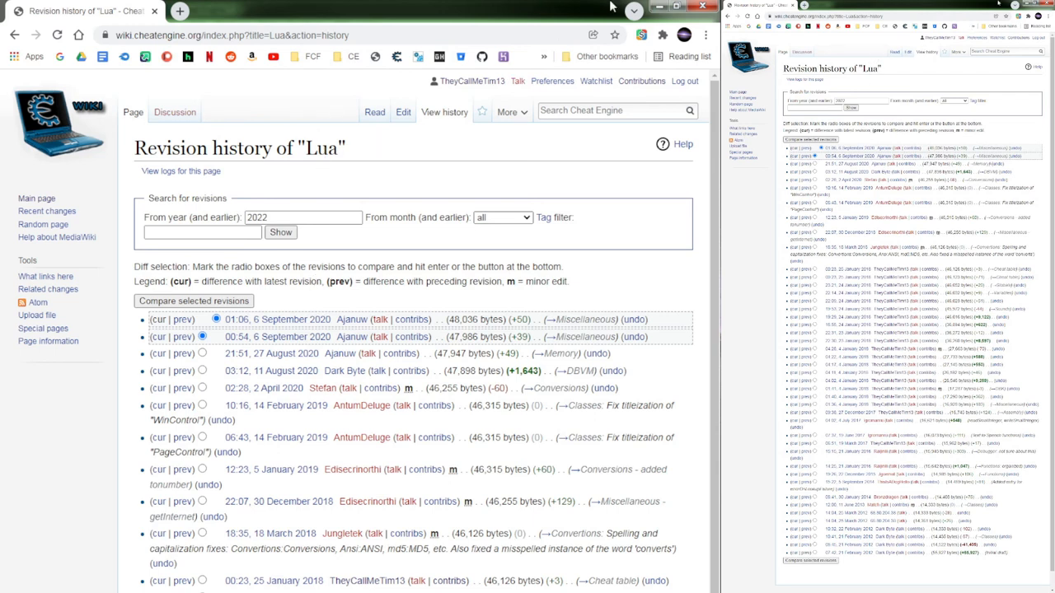
pyautogui.moveTo(702, 7)
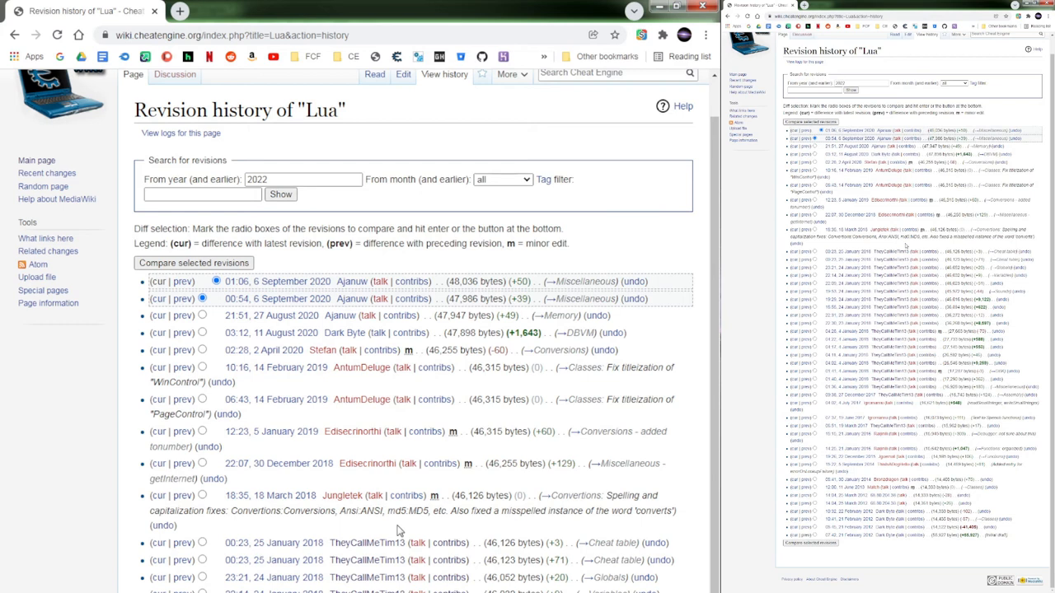
pyautogui.moveTo(387, 534)
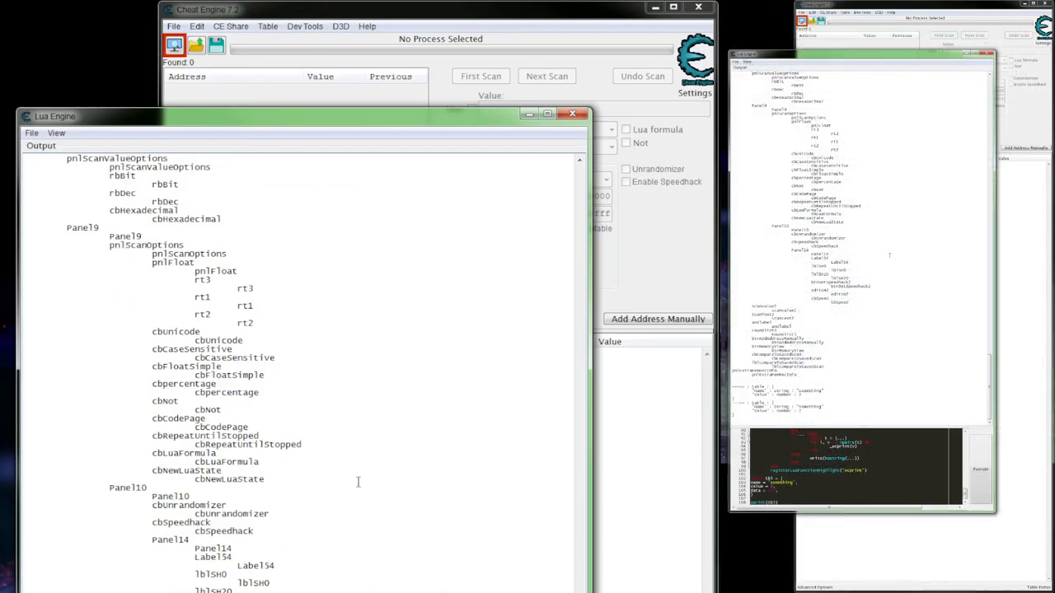
# Clear the Lua Engine's printed output via File > Clear output
pyautogui.click(31, 132)
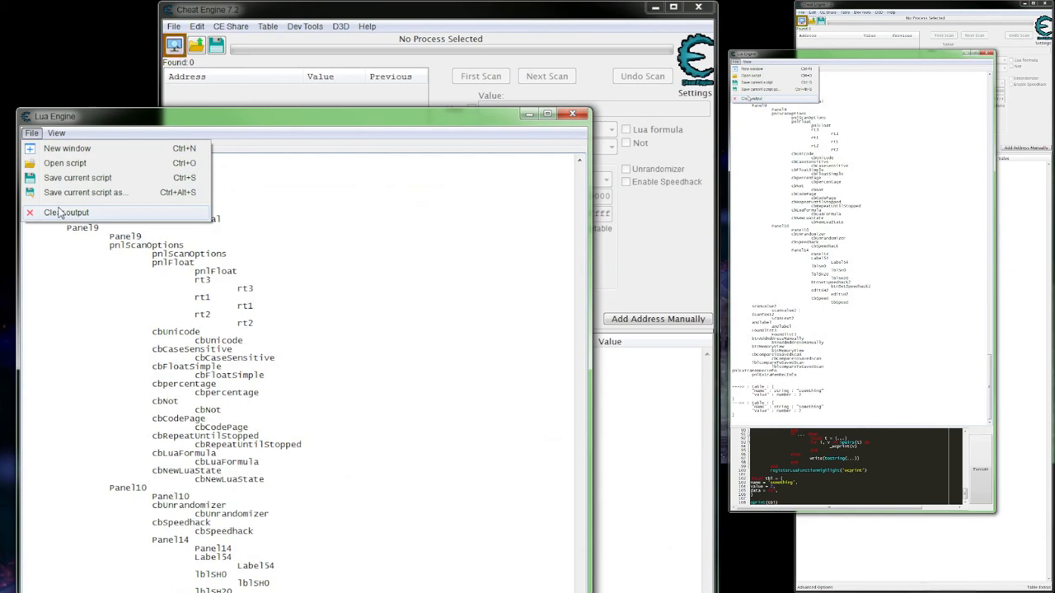
pyautogui.click(66, 211)
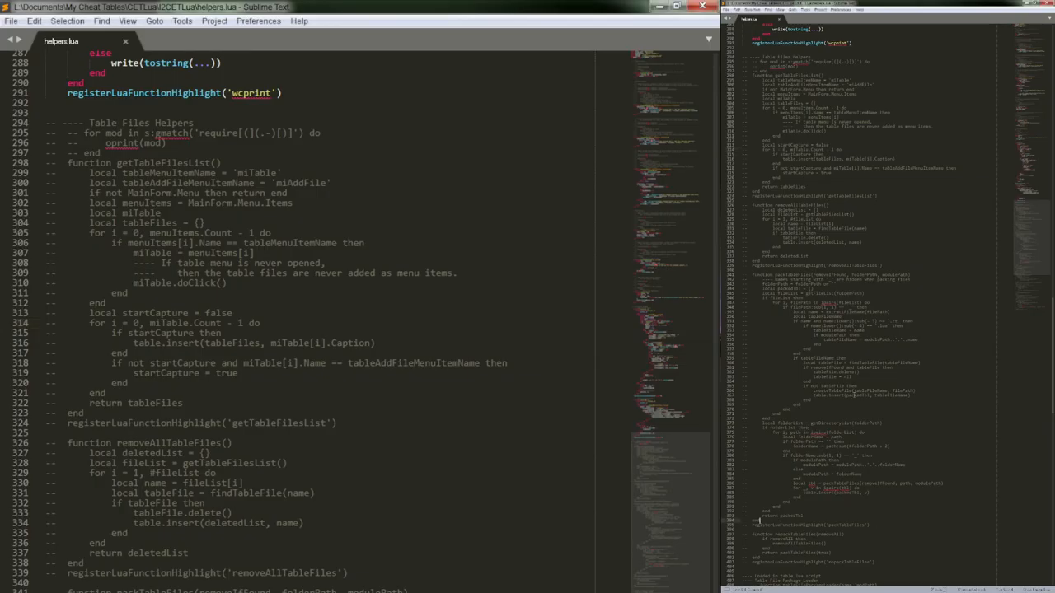
pyautogui.scroll(-3)
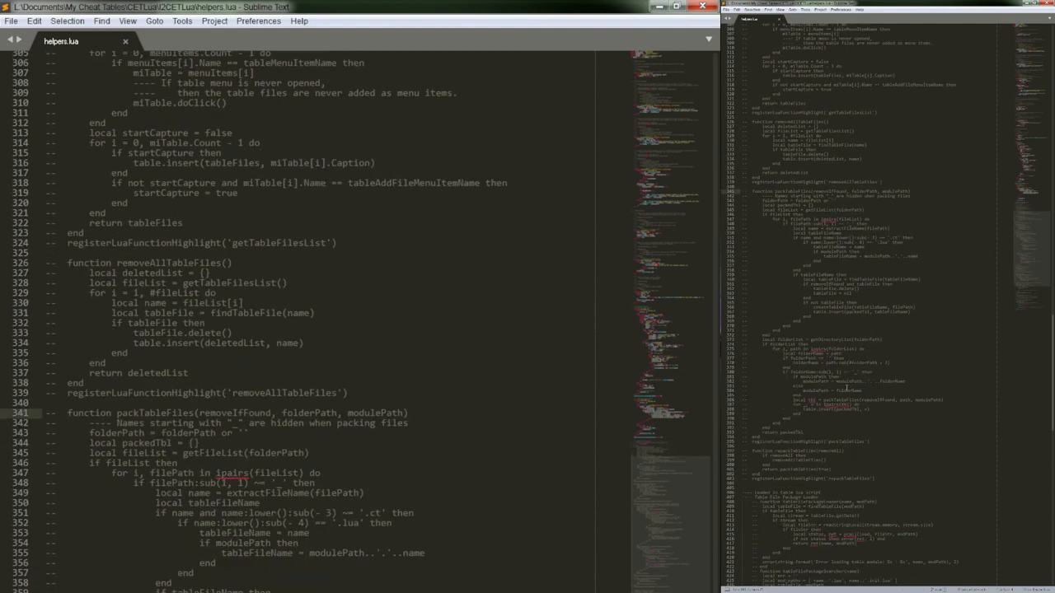
pyautogui.scroll(-3)
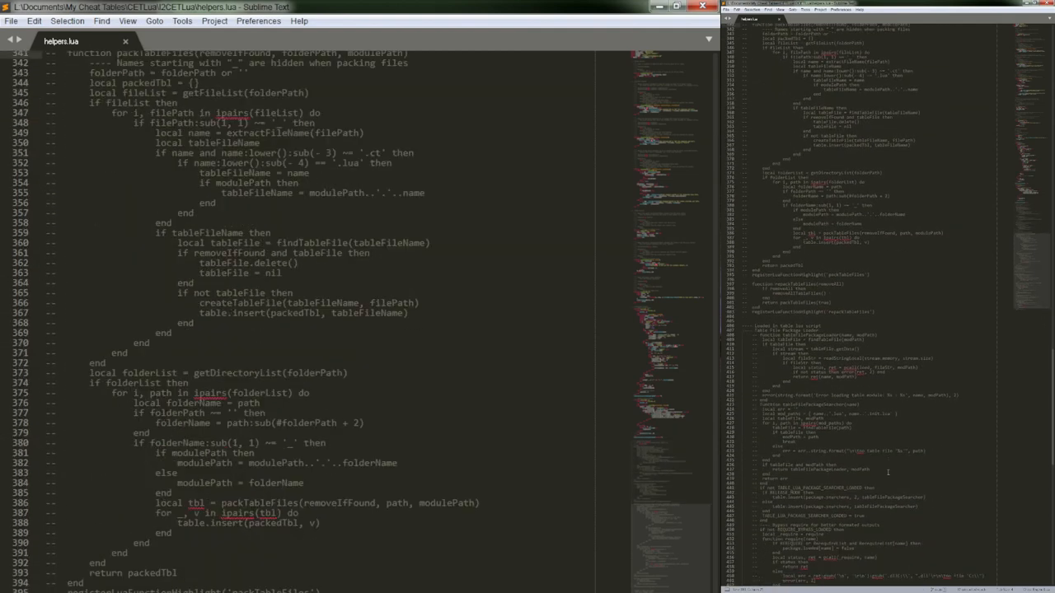
pyautogui.scroll(-3)
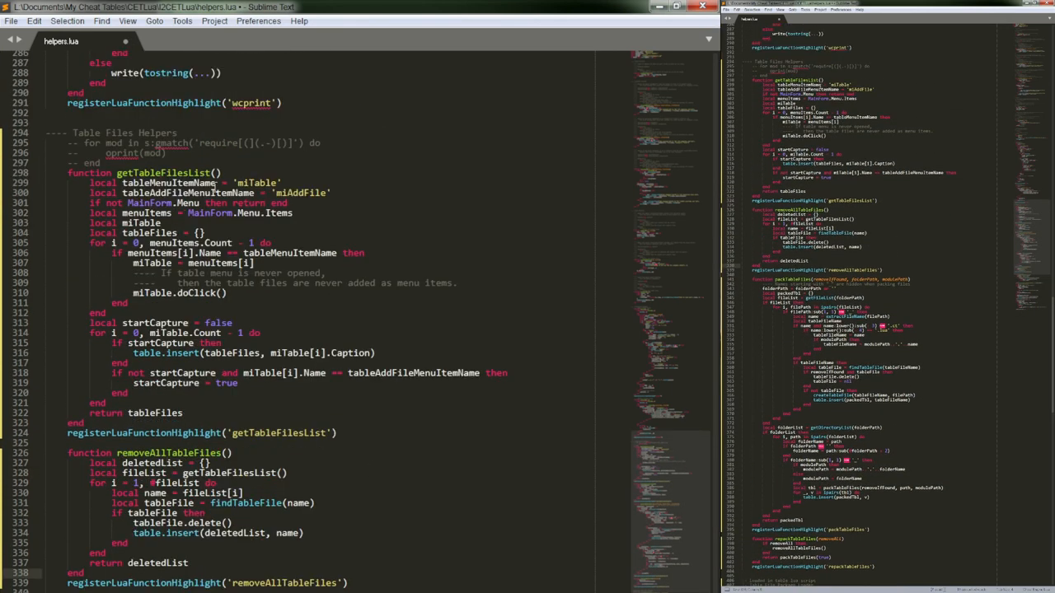
pyautogui.scroll(-3)
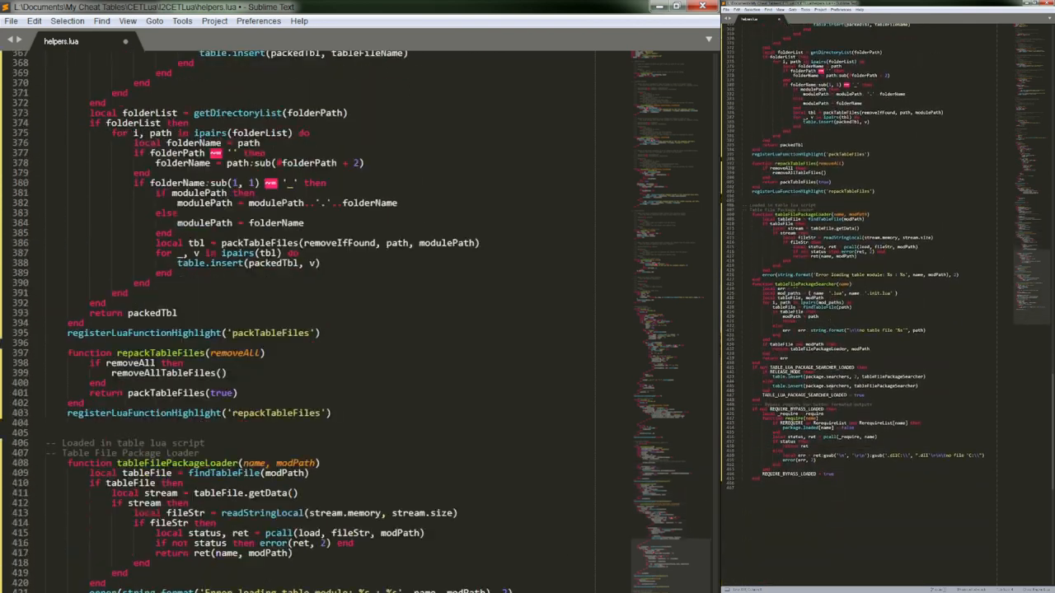
pyautogui.scroll(-3)
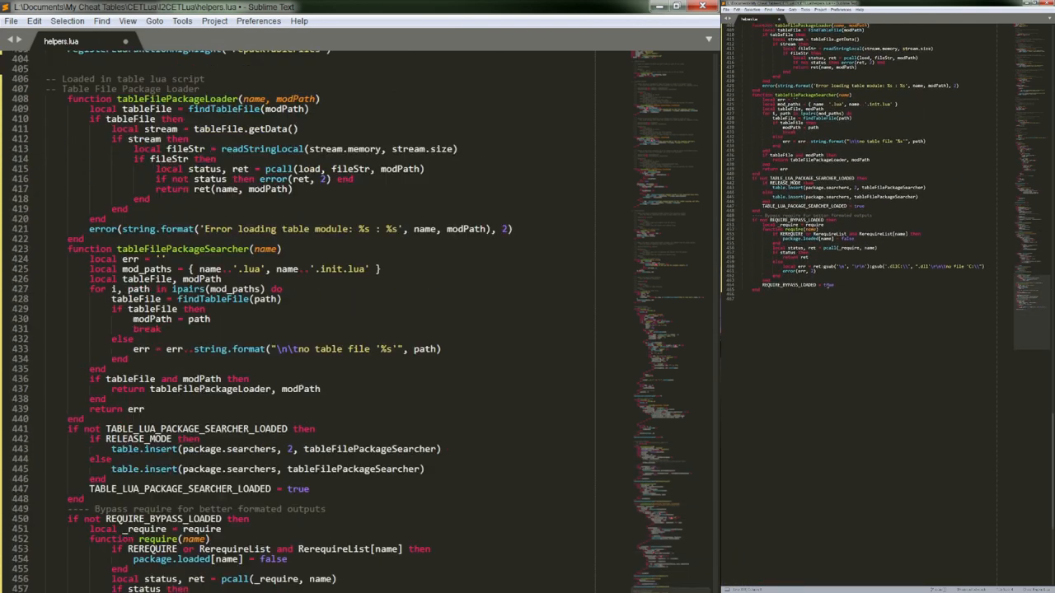